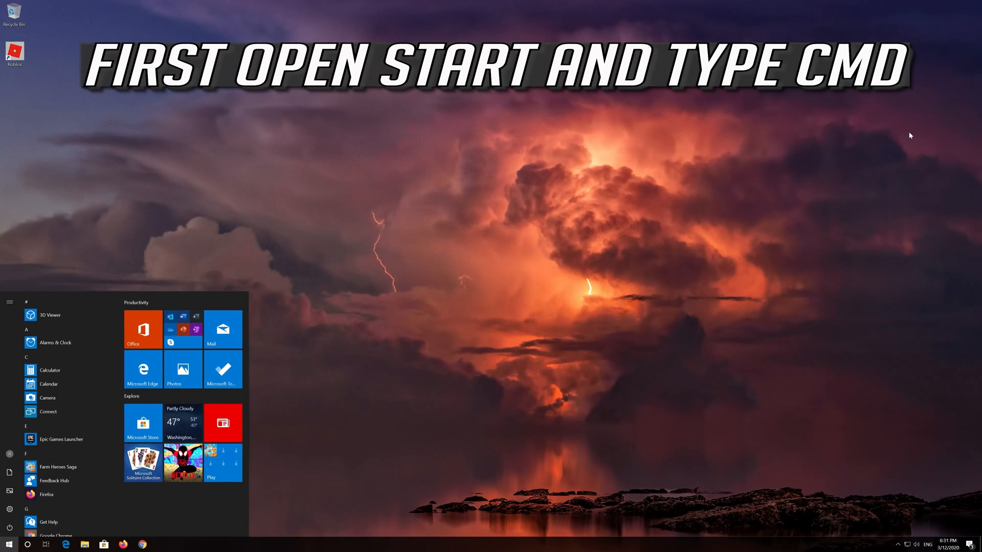
# Search Start for cmd and run Command Prompt as administrator
pyautogui.write('cmd')
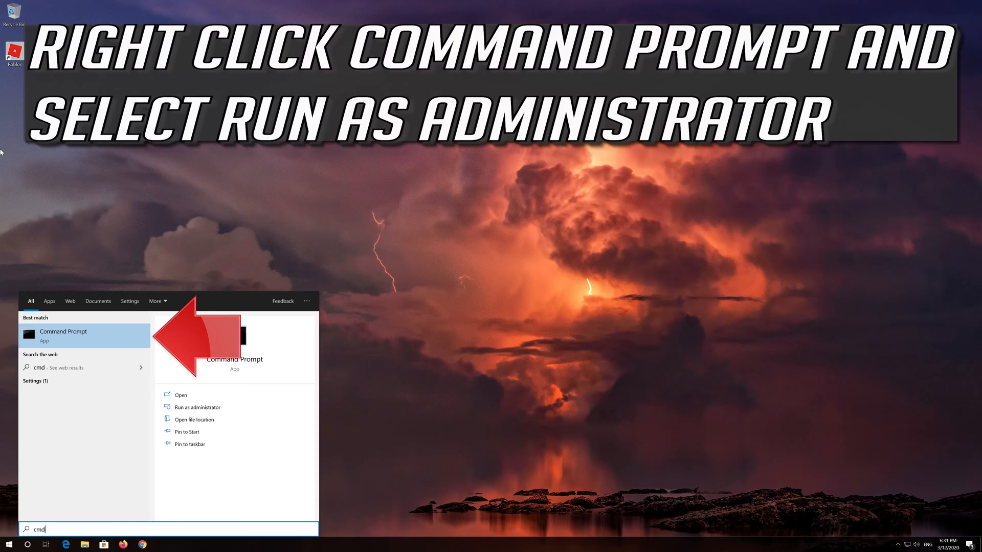
pyautogui.rightClick(84, 335)
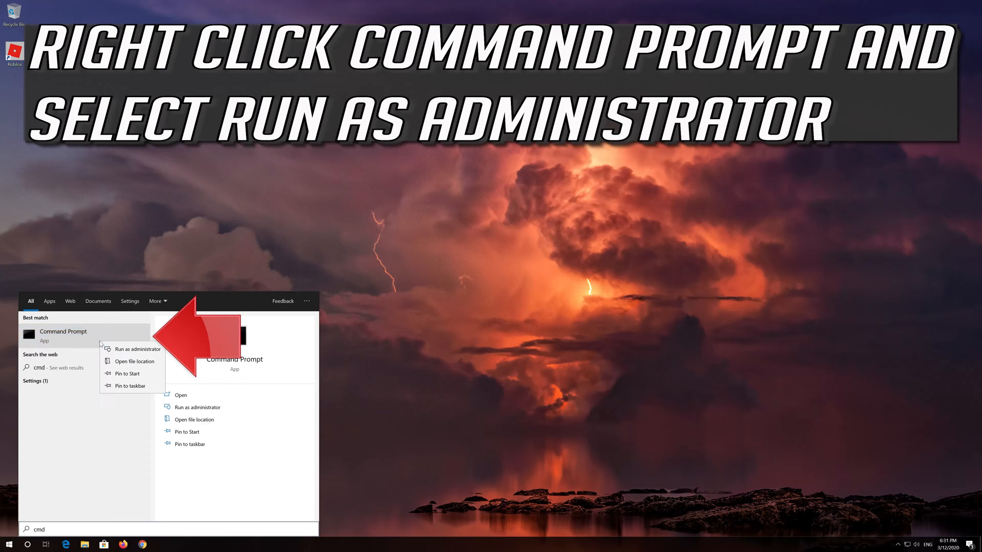
pyautogui.moveTo(136, 348)
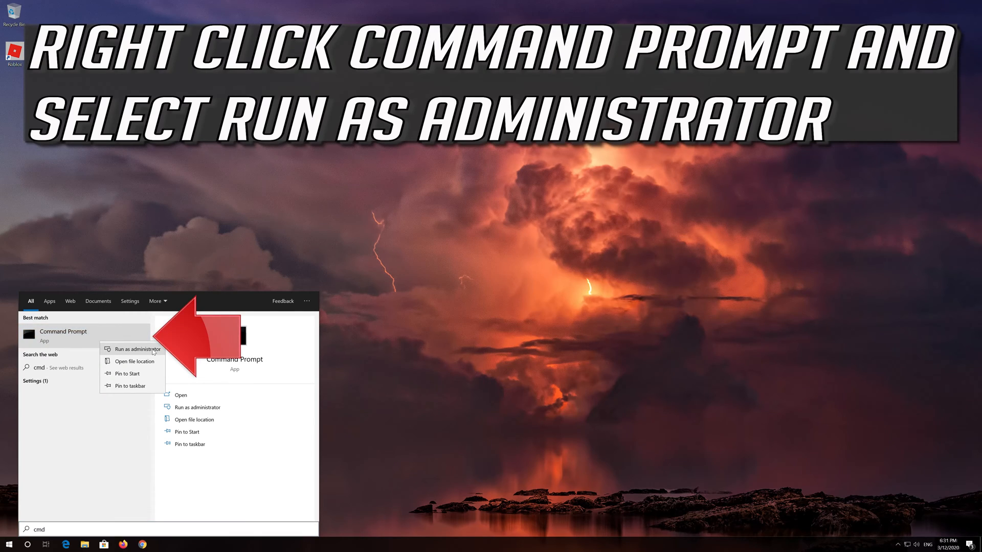
pyautogui.click(136, 348)
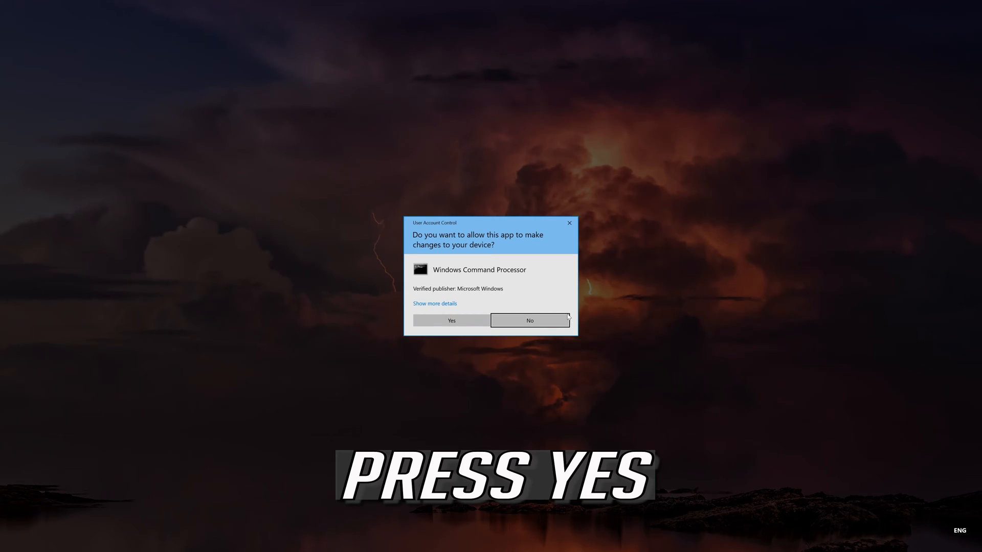
# Approve elevation and run netsh int ip reset with log C:\resetlog.txt
pyautogui.click(449, 320)
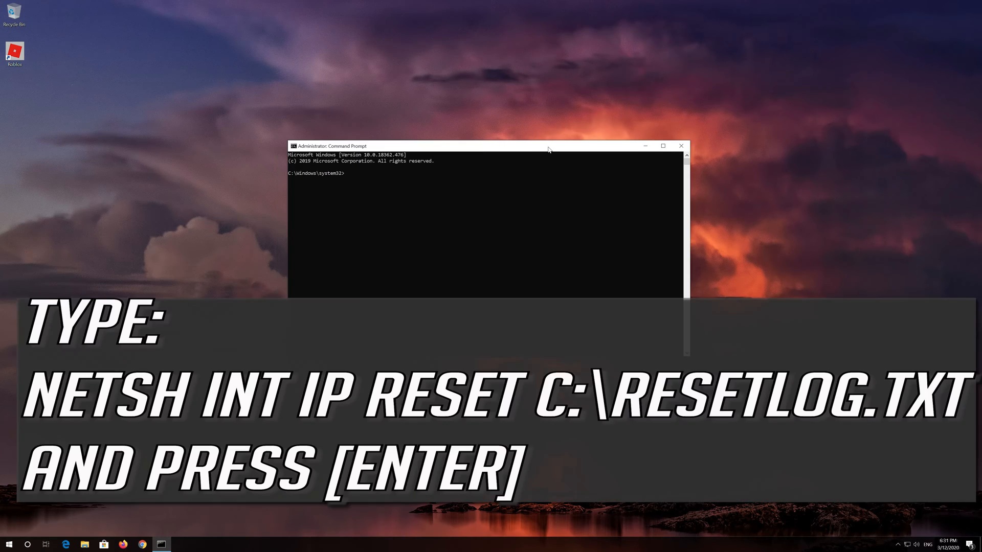
pyautogui.write('netsh')
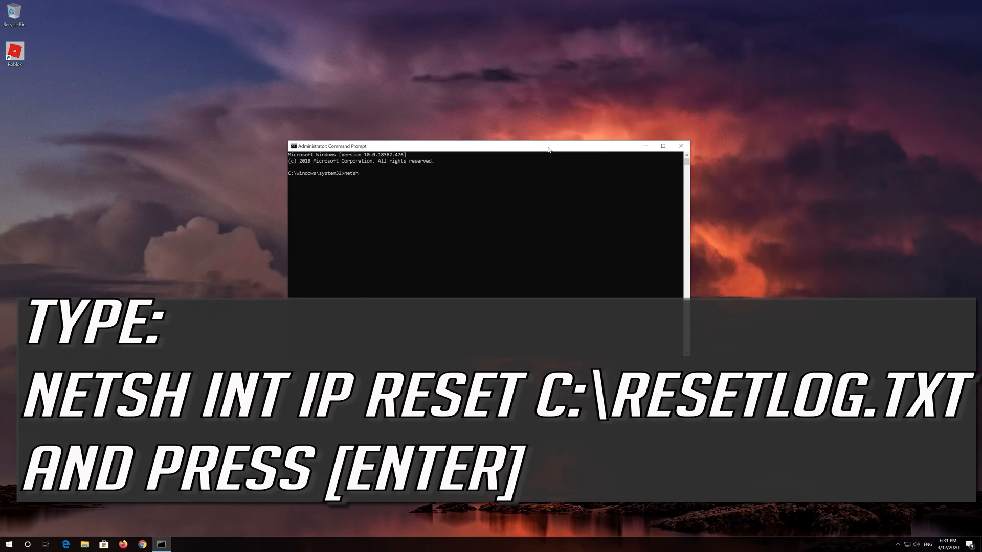
pyautogui.write('int')
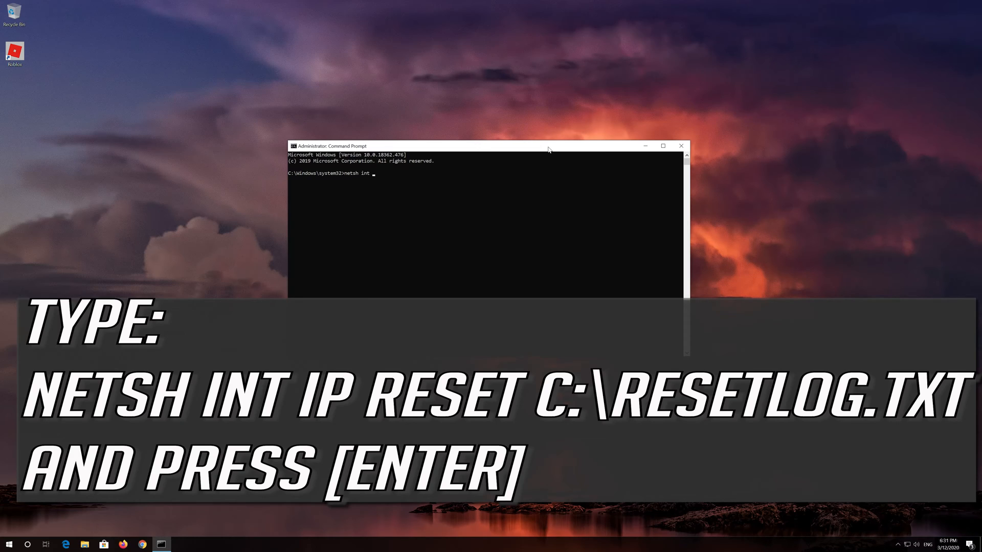
pyautogui.write('ip reset')
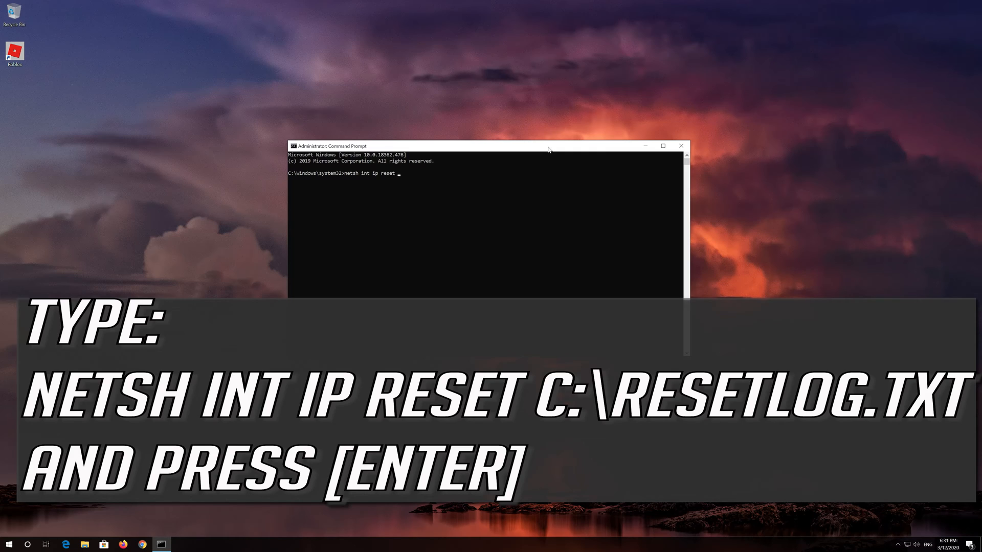
pyautogui.write('C:\\reset')
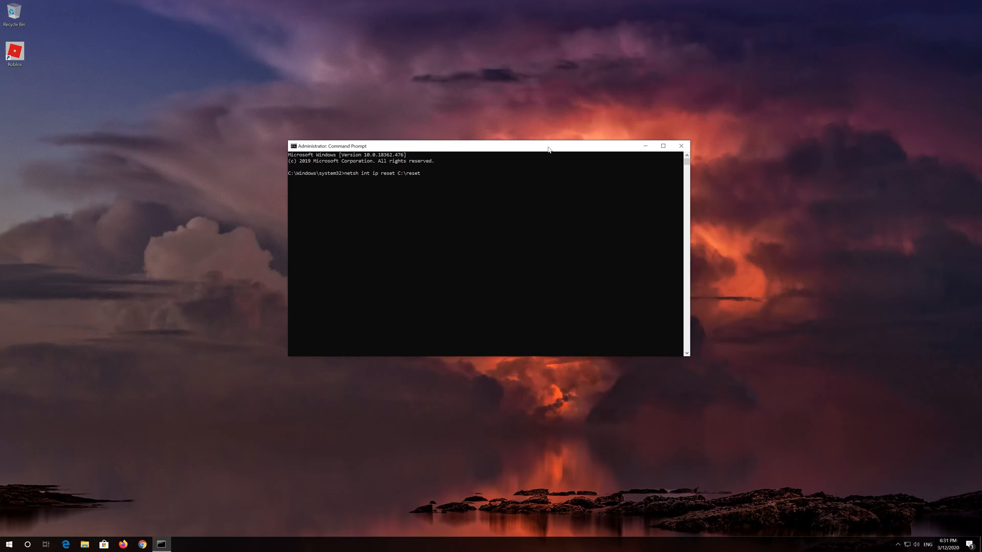
pyautogui.write('log')
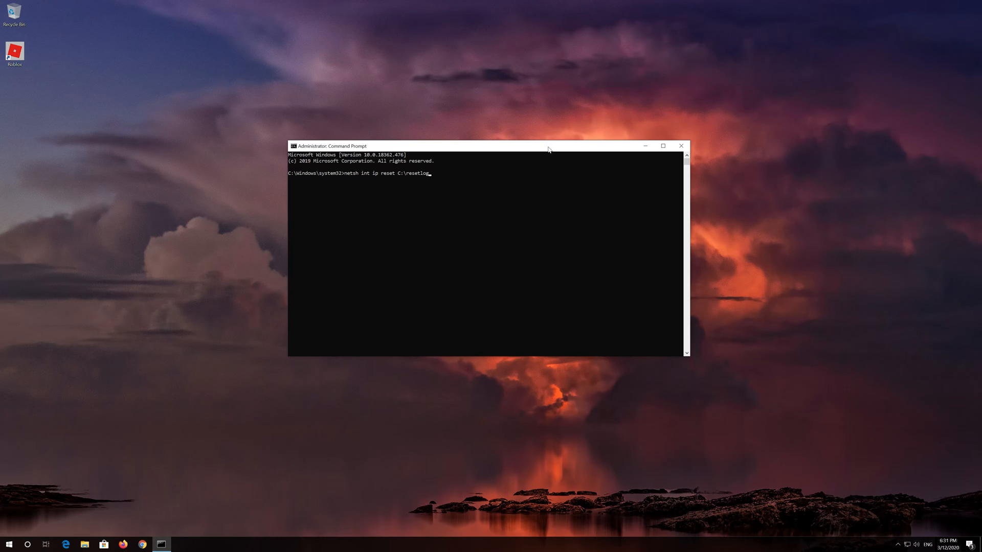
pyautogui.write('.tx')
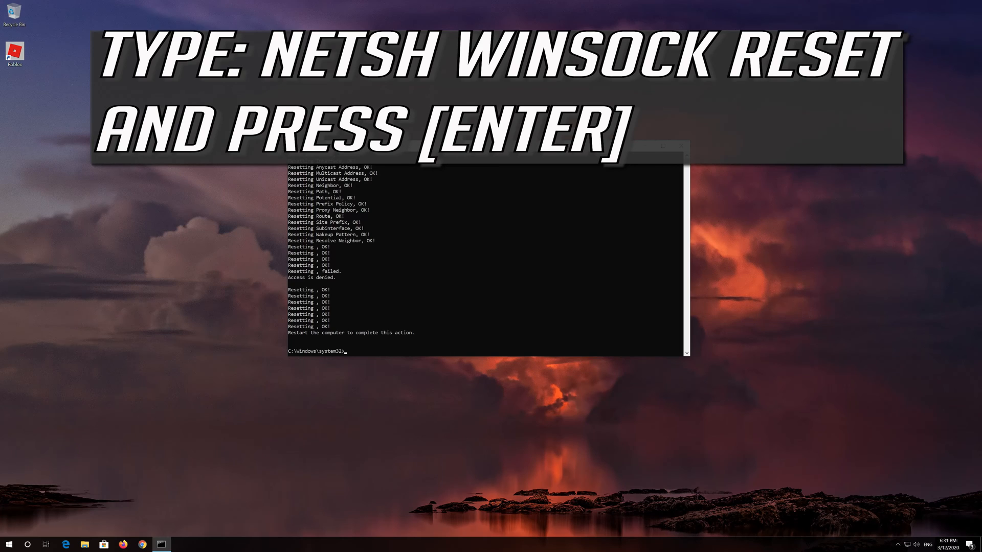
# Run netsh winsock reset to reset the Winsock catalog
pyautogui.write('netsh w')
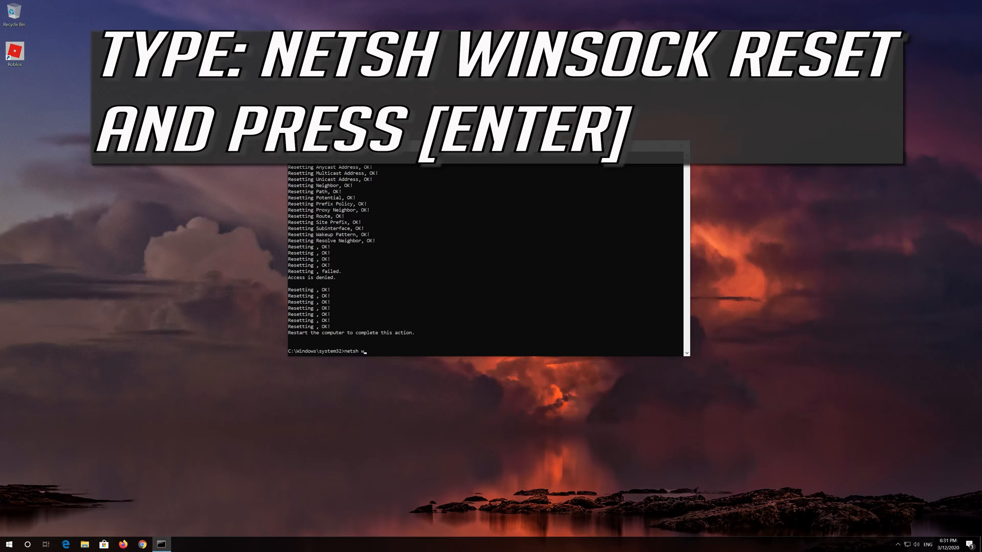
pyautogui.write('insock')
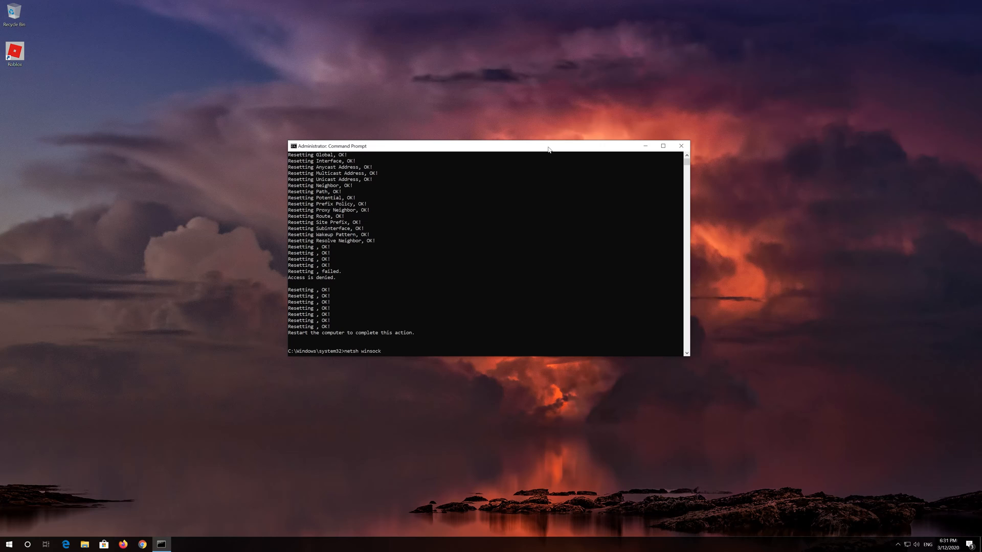
pyautogui.press('Return')
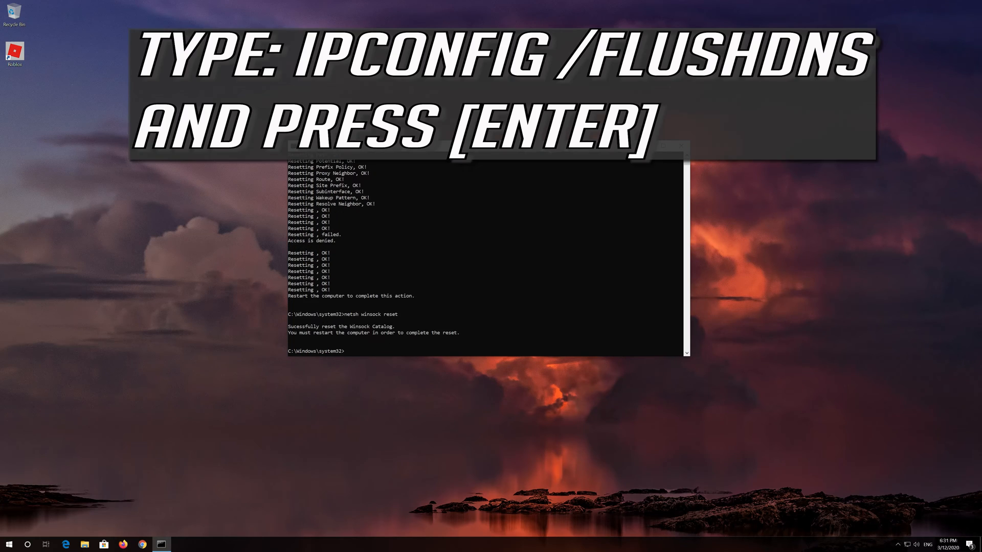
# Run ipconfig /flushdns and close the Command Prompt window
pyautogui.write('ipconfi')
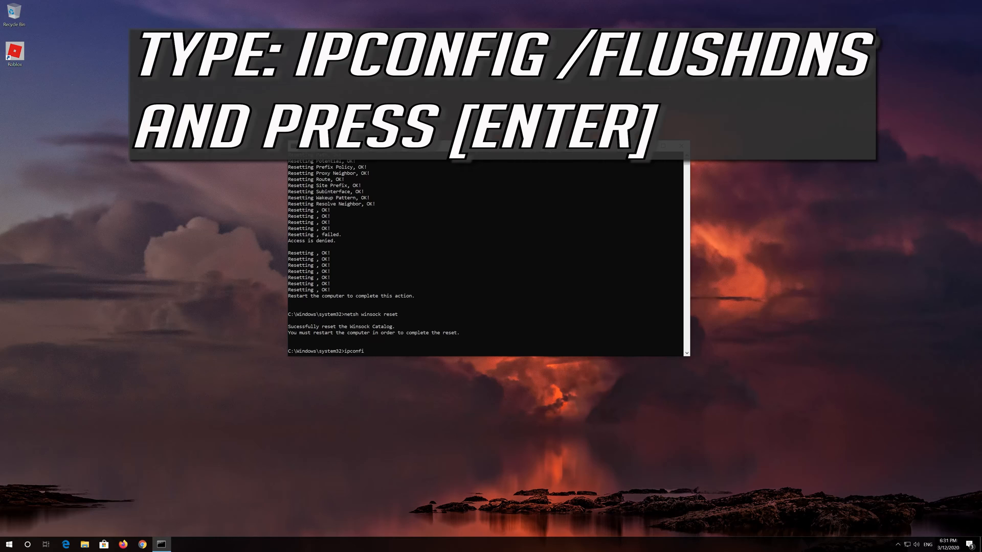
pyautogui.write('g')
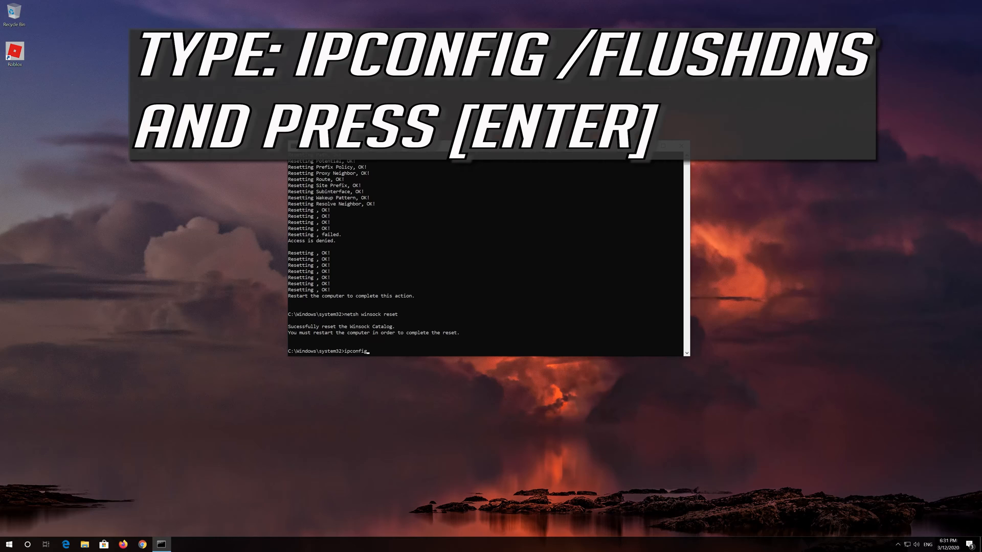
pyautogui.write('/')
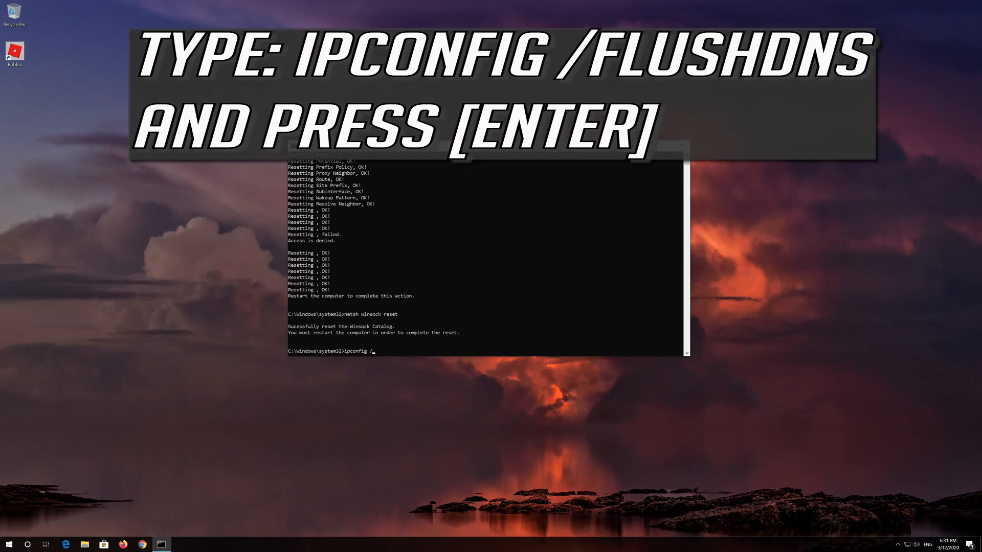
pyautogui.write('flush')
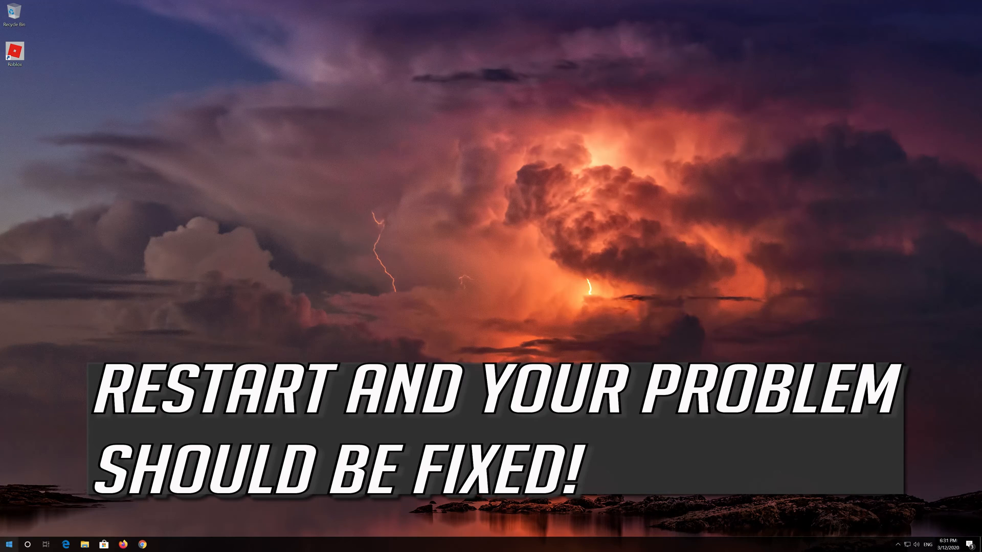
# Type 'control panel' into the Start menu search
pyautogui.click(9, 544)
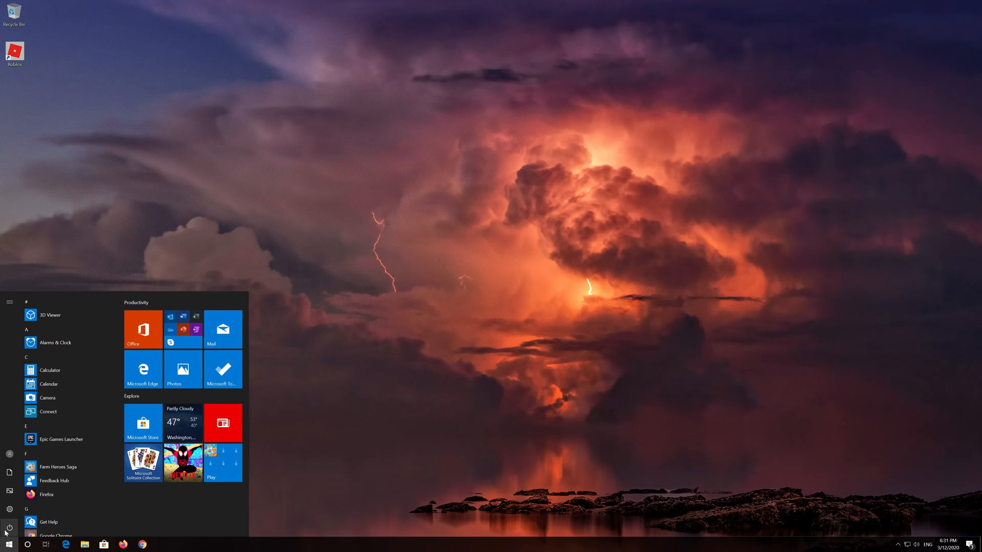
pyautogui.click(9, 528)
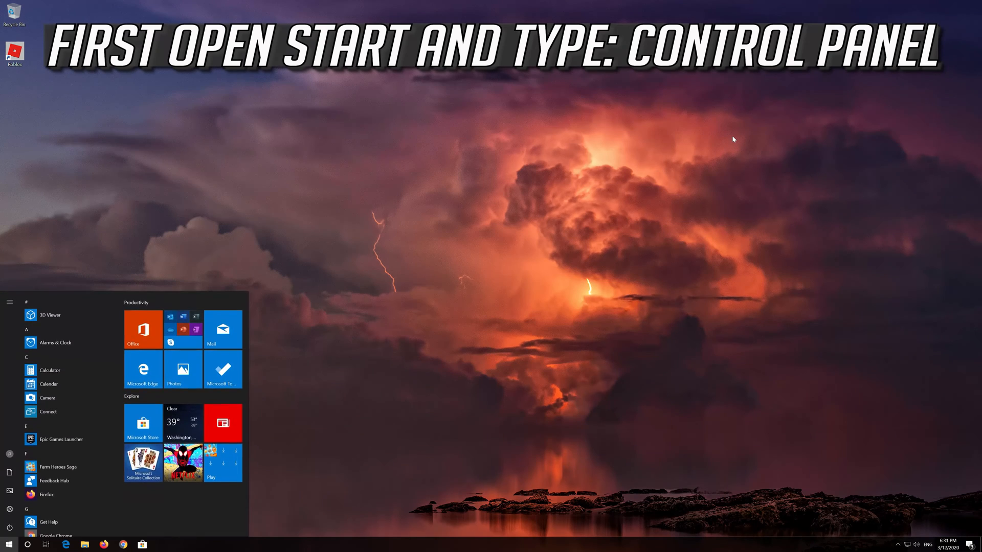
pyautogui.write('control panel')
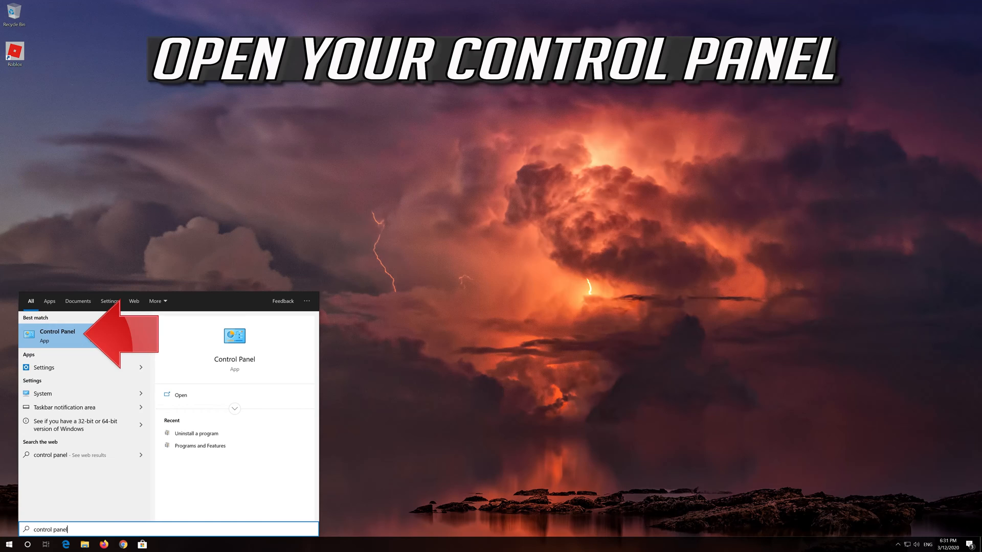
# Go through Network and Internet and Network and Sharing Center to Network Connections
pyautogui.click(56, 337)
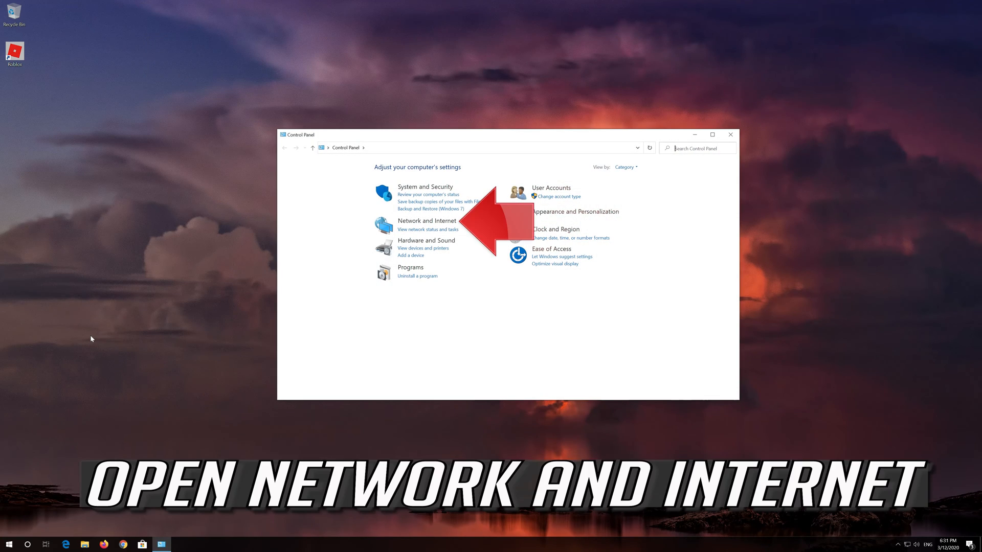
pyautogui.moveTo(312, 242)
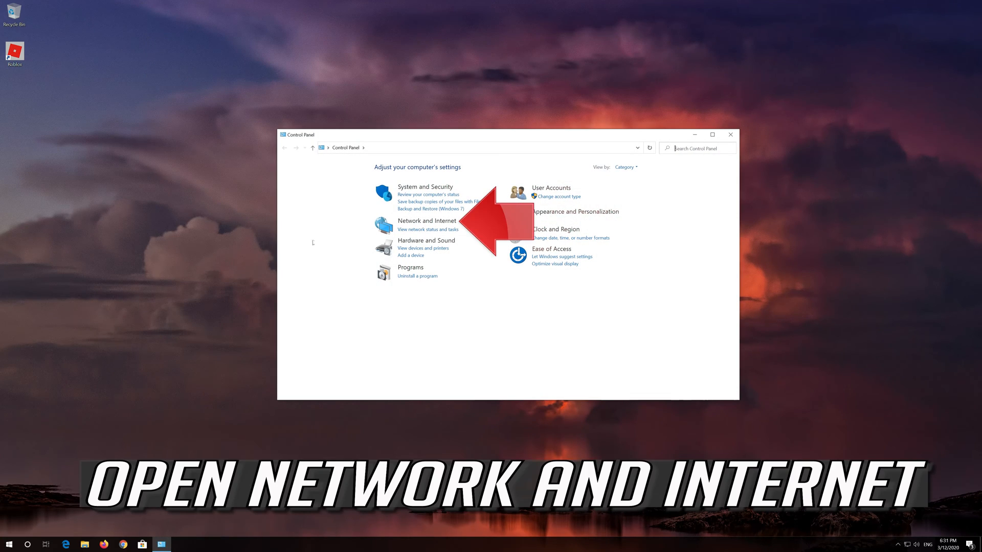
pyautogui.moveTo(427, 221)
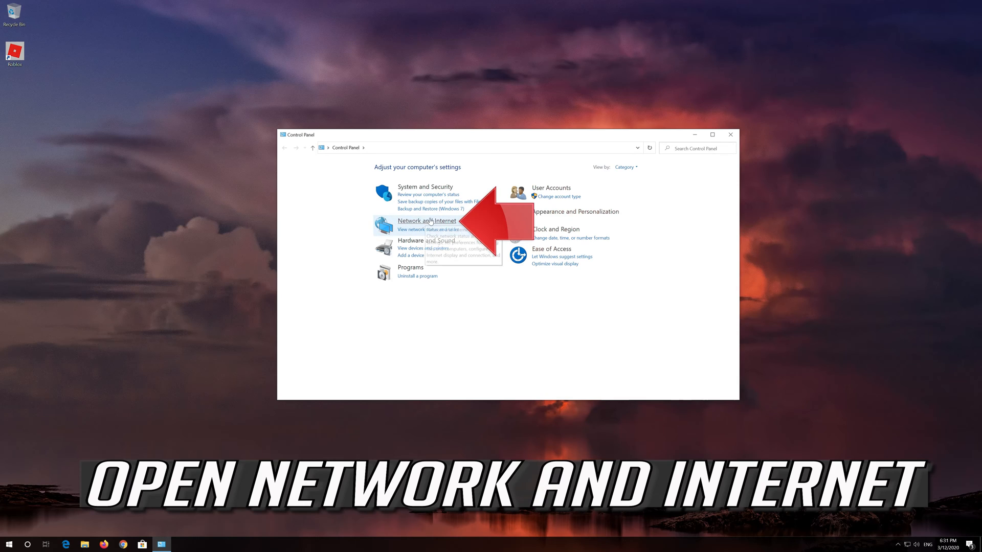
pyautogui.click(427, 220)
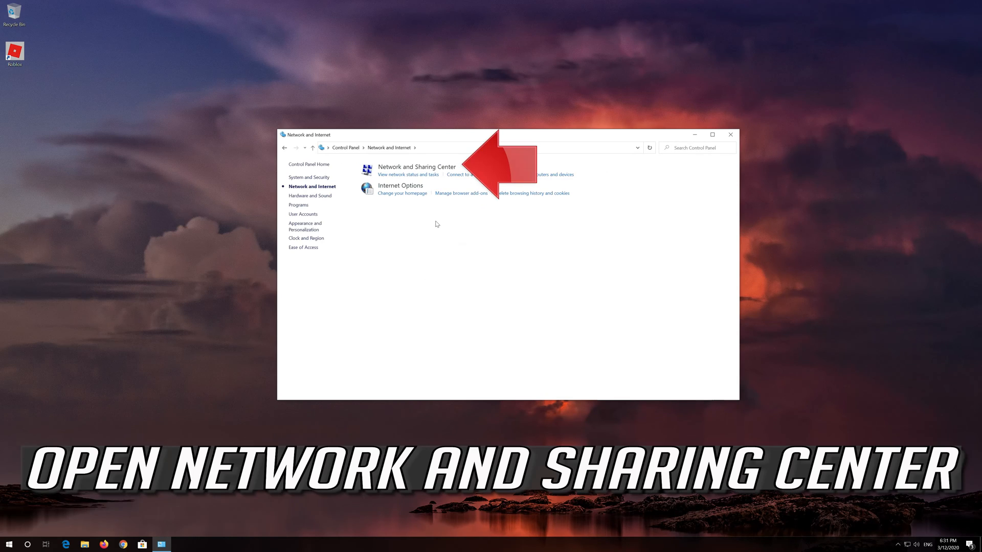
pyautogui.moveTo(424, 178)
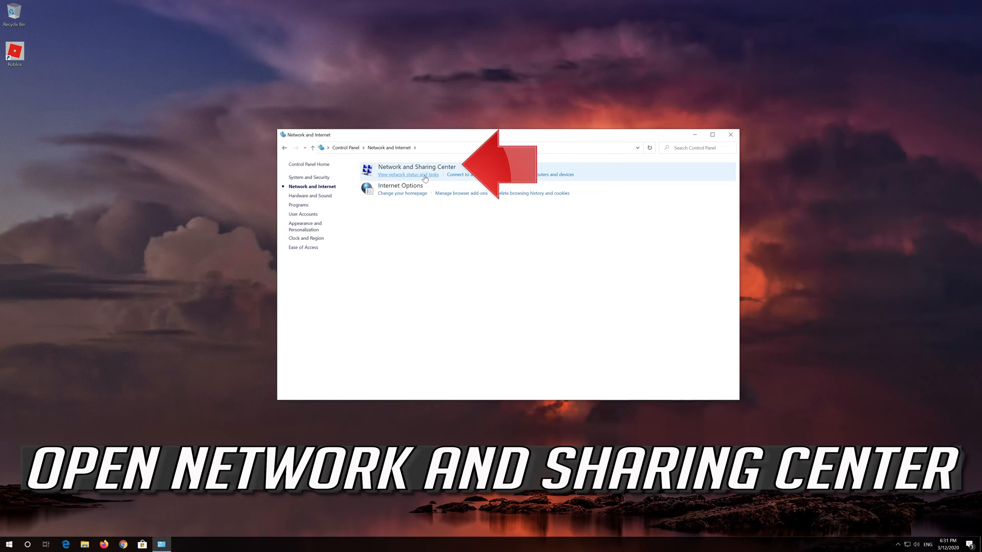
pyautogui.moveTo(417, 166)
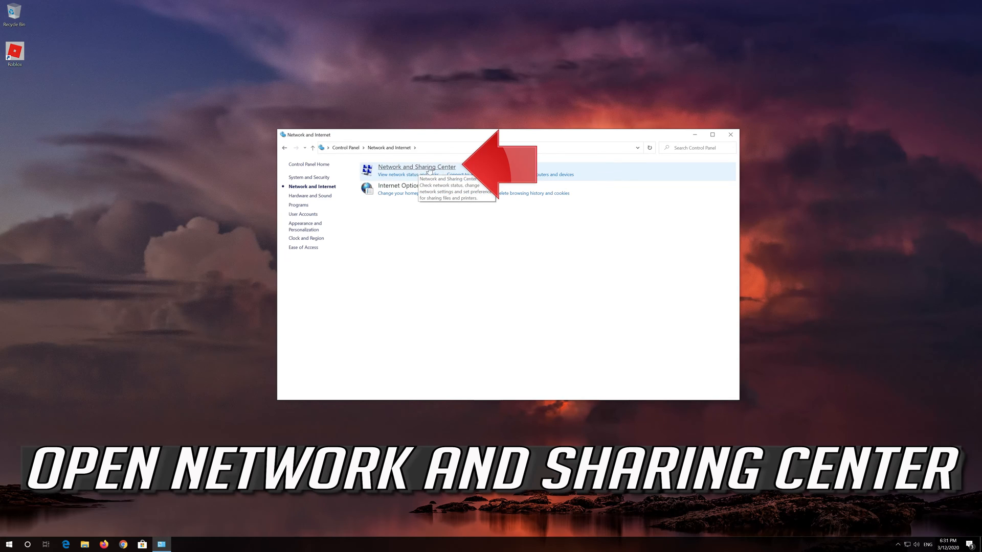
pyautogui.click(417, 166)
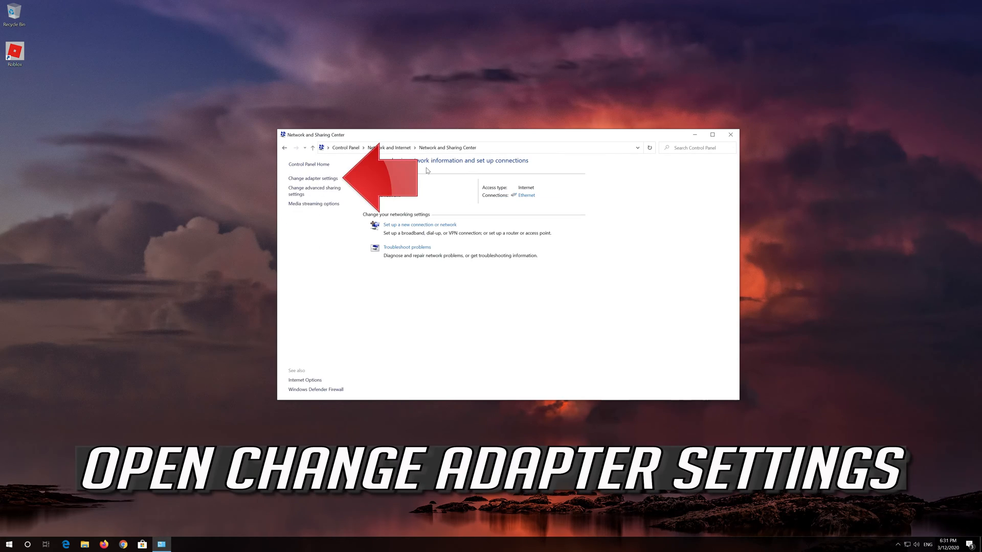
pyautogui.moveTo(313, 178)
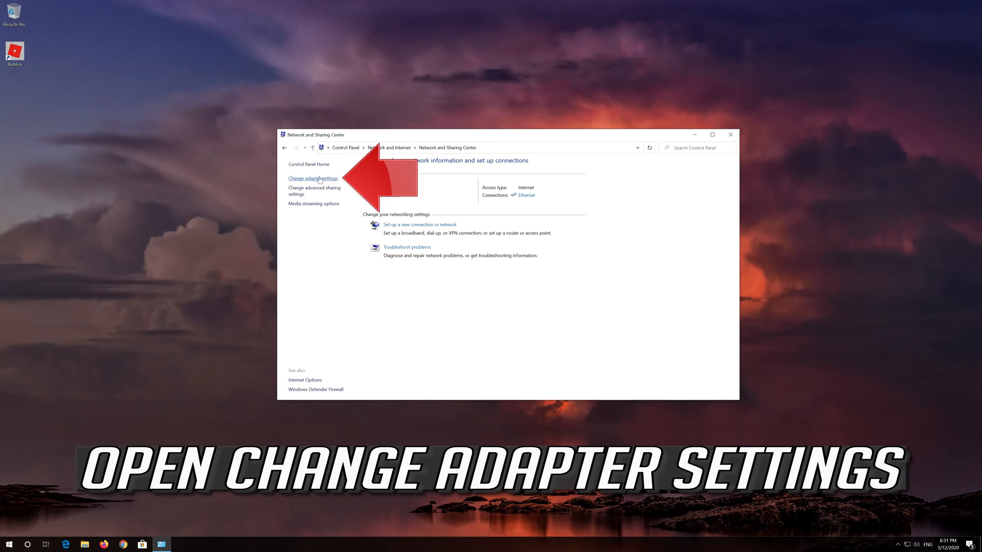
pyautogui.click(313, 179)
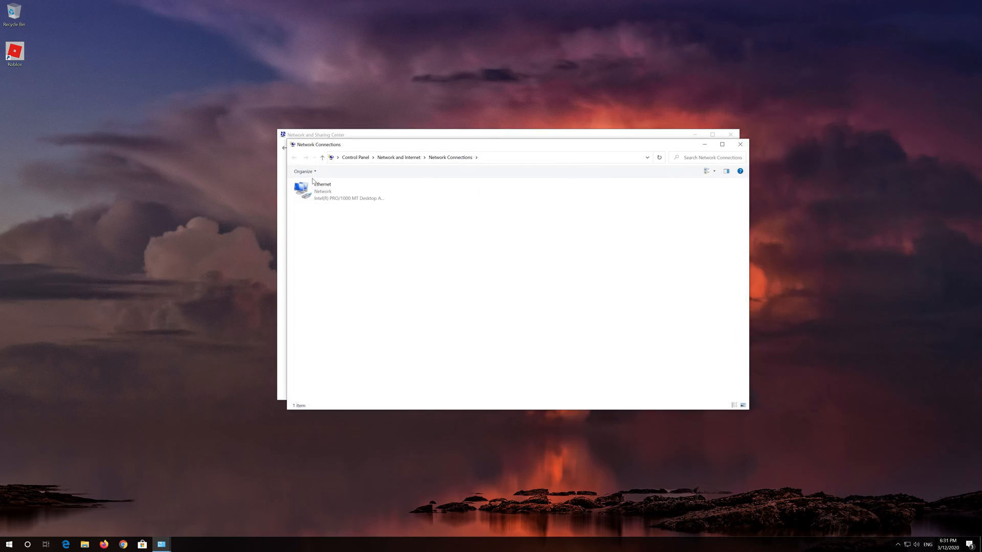
# Open Ethernet adapter Properties and select Internet Protocol Version 4 (TCP/IPv4)
pyautogui.click(340, 191)
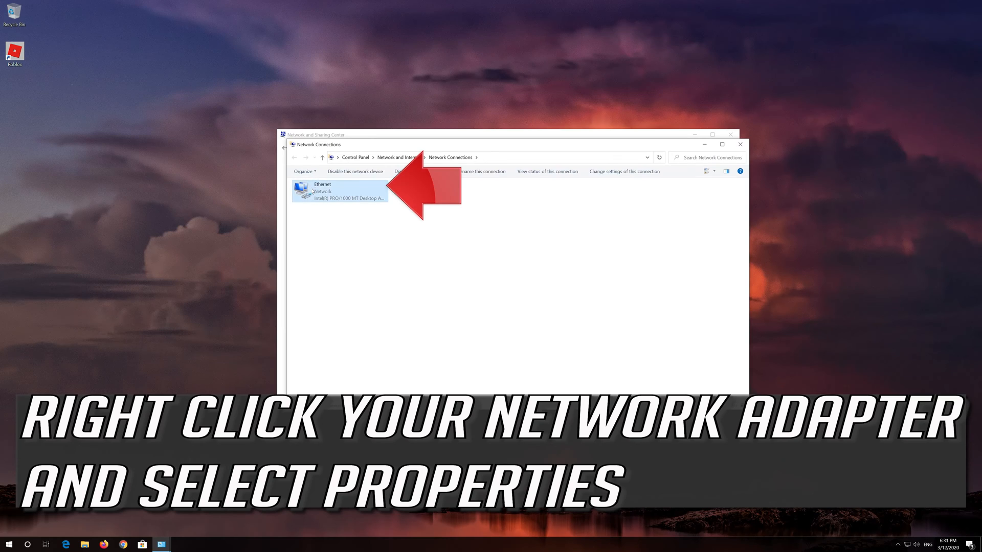
pyautogui.moveTo(337, 193)
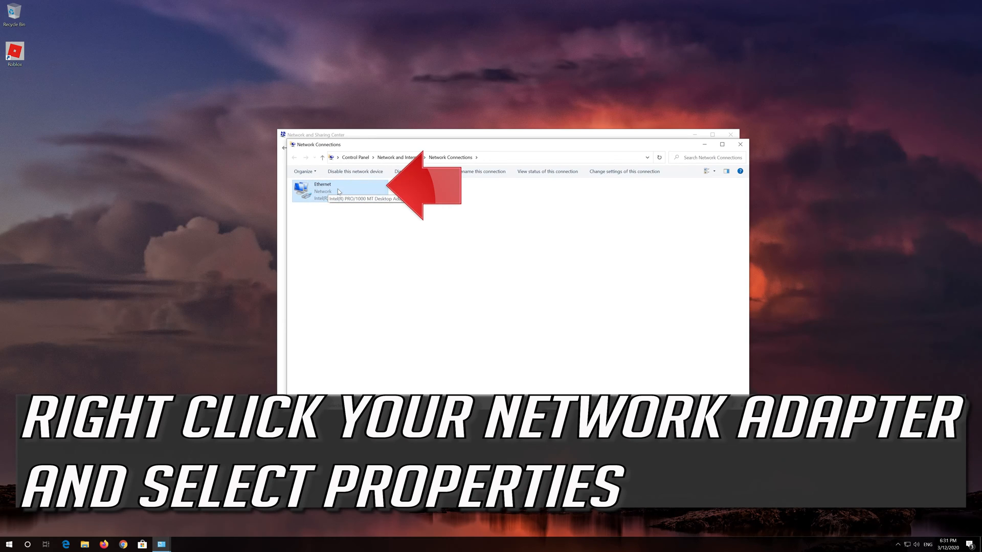
pyautogui.rightClick(322, 191)
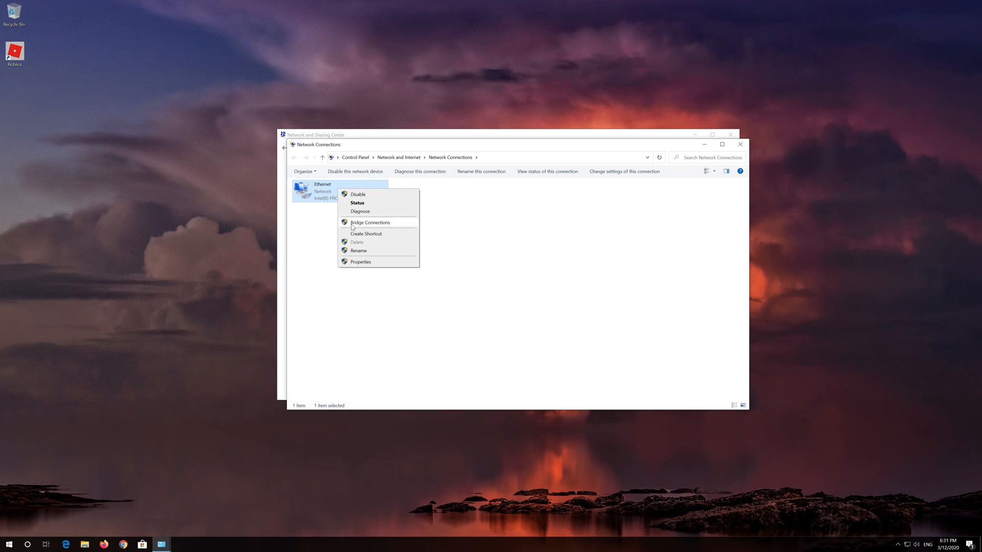
pyautogui.moveTo(370, 266)
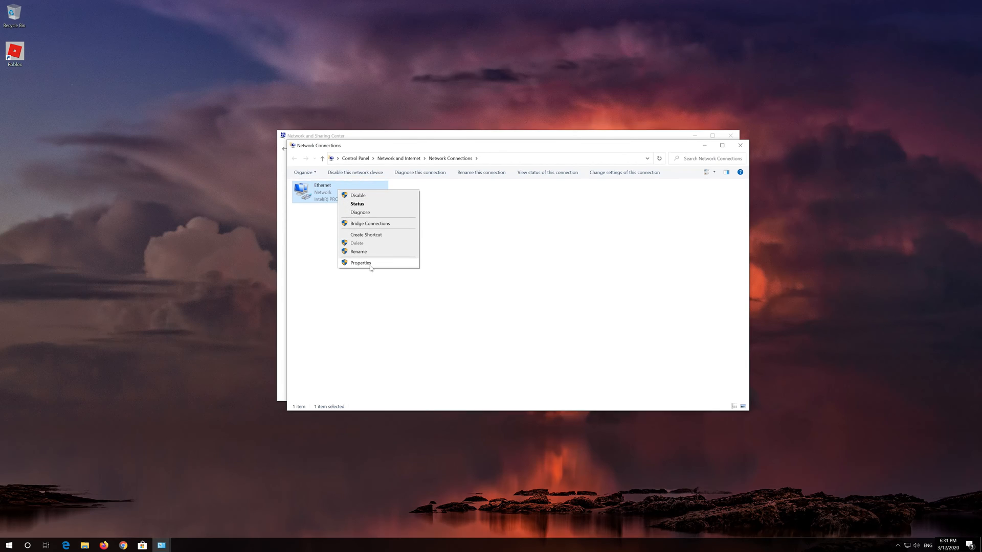
pyautogui.click(360, 262)
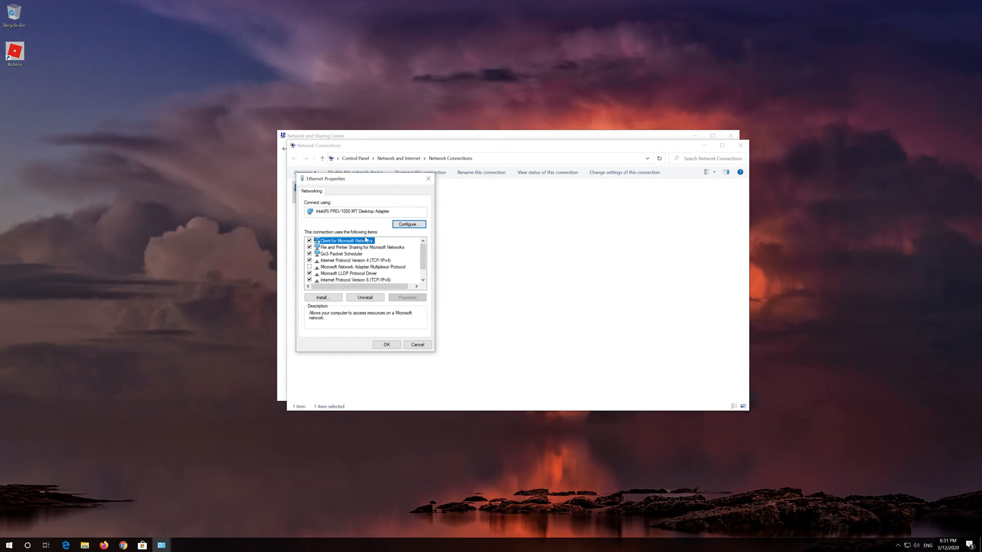
pyautogui.moveTo(325, 178); pyautogui.dragTo(479, 183)
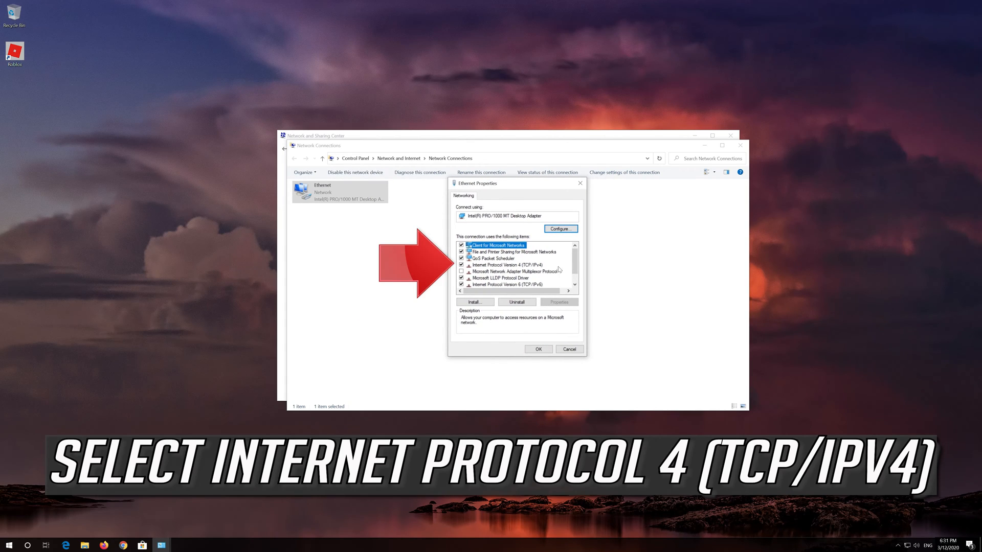
pyautogui.click(505, 264)
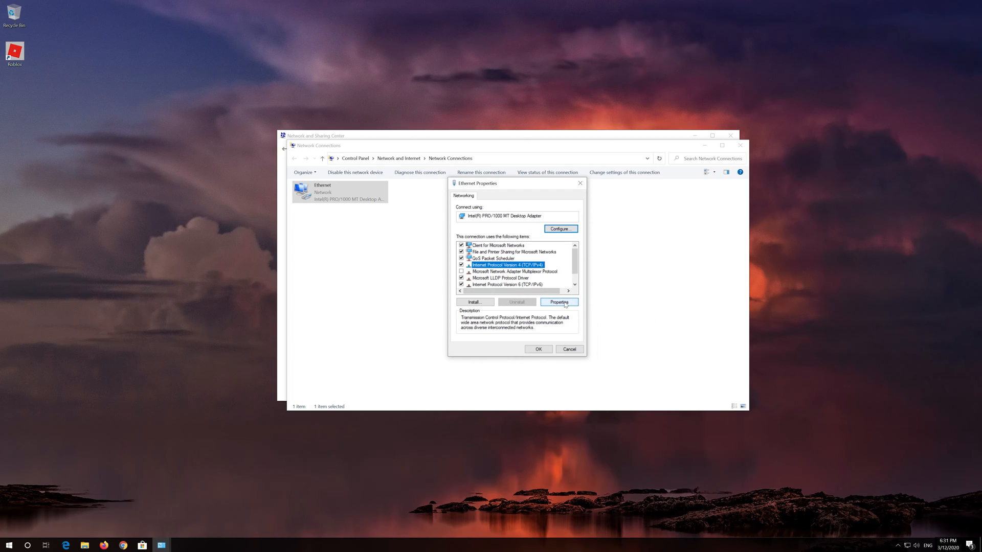
# Enter manual DNS servers 1.1.1.1 and 1.0.0.1 in IPv4 properties and confirm
pyautogui.click(558, 302)
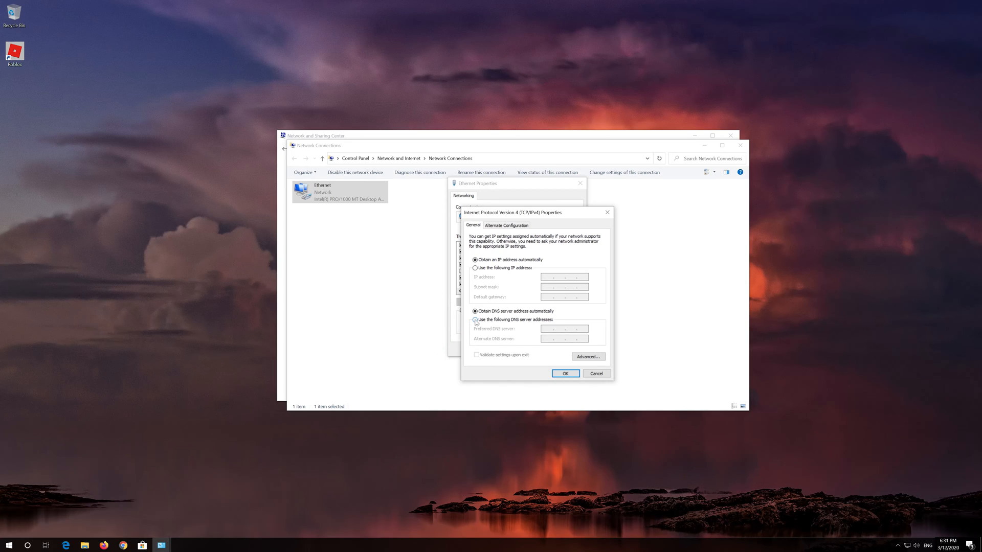
pyautogui.click(475, 320)
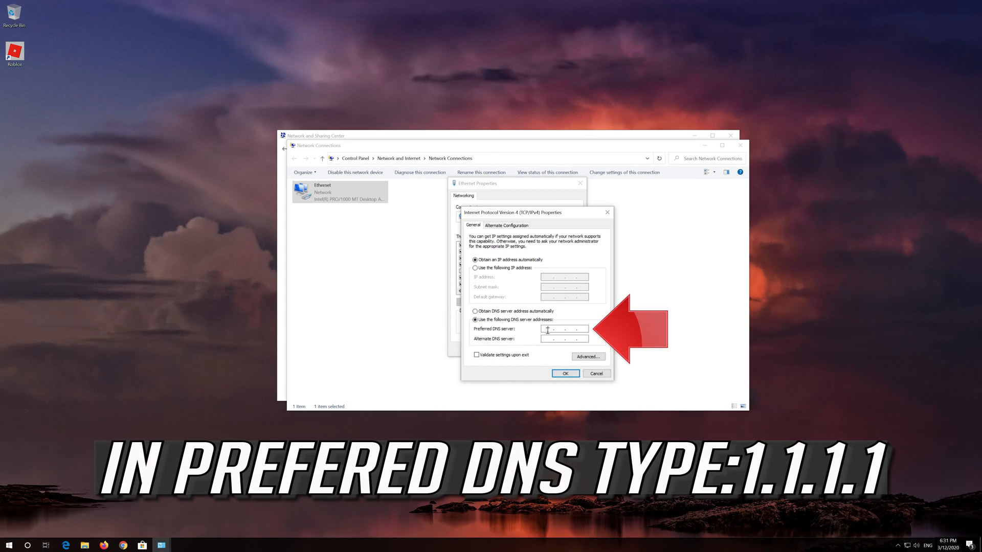
pyautogui.write('1')
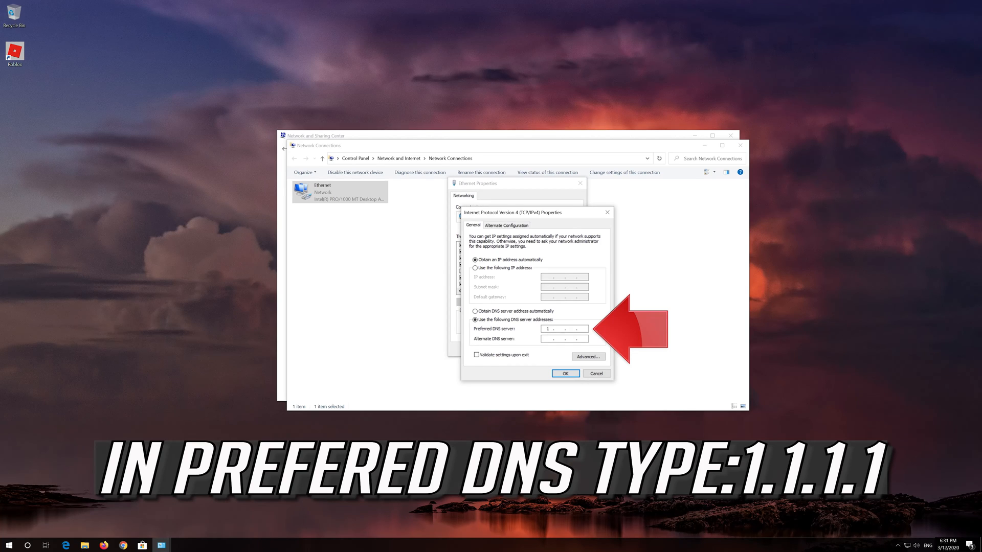
pyautogui.write('1')
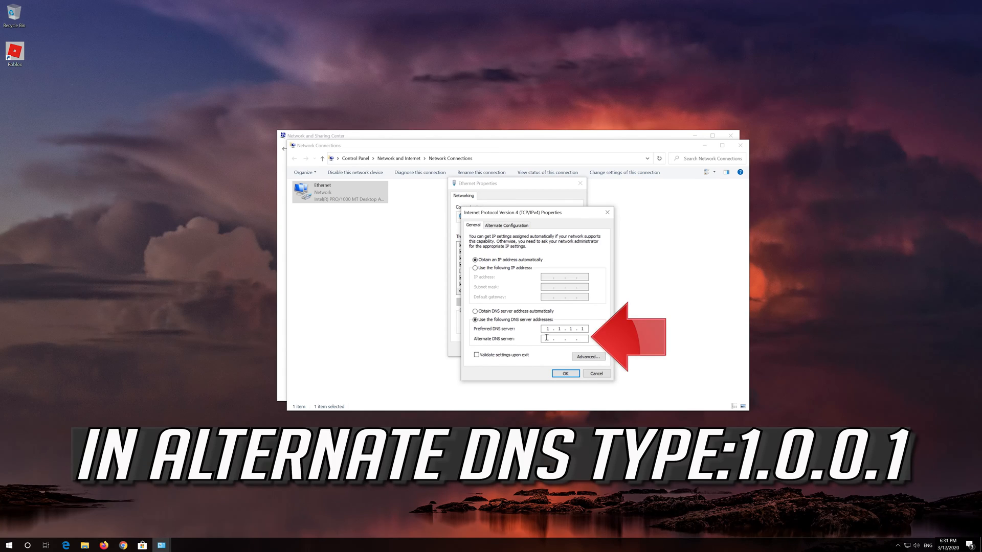
pyautogui.write('1. . .')
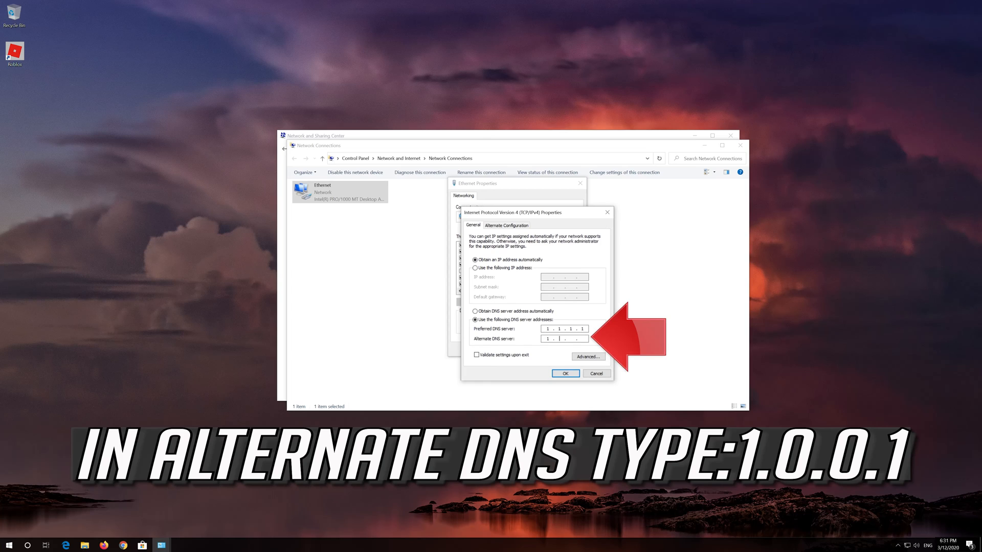
pyautogui.write('1.0.0.')
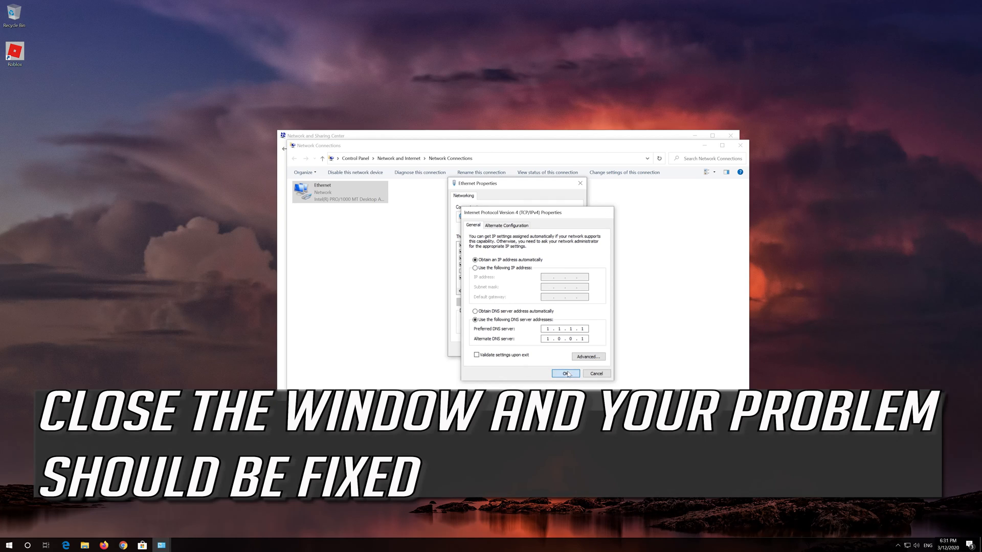
pyautogui.click(564, 373)
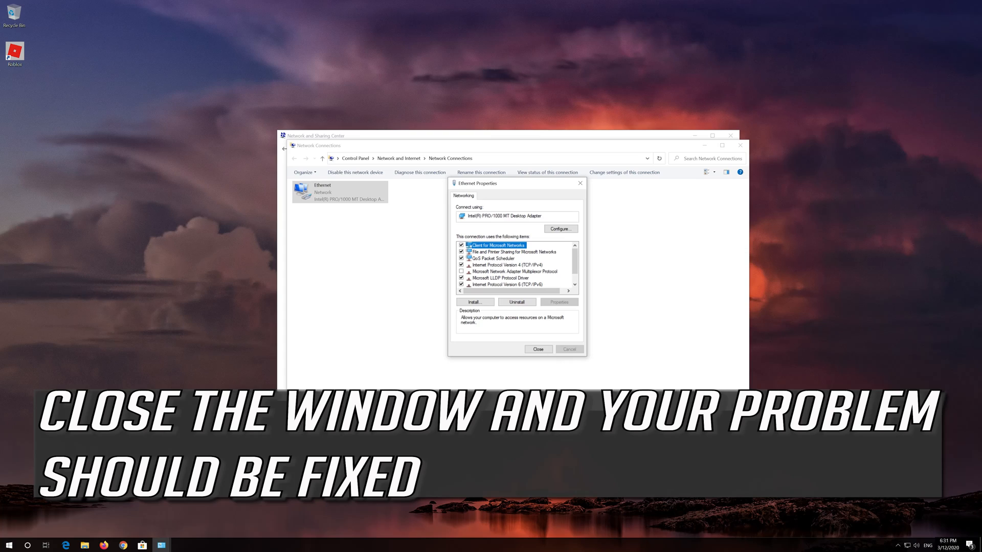